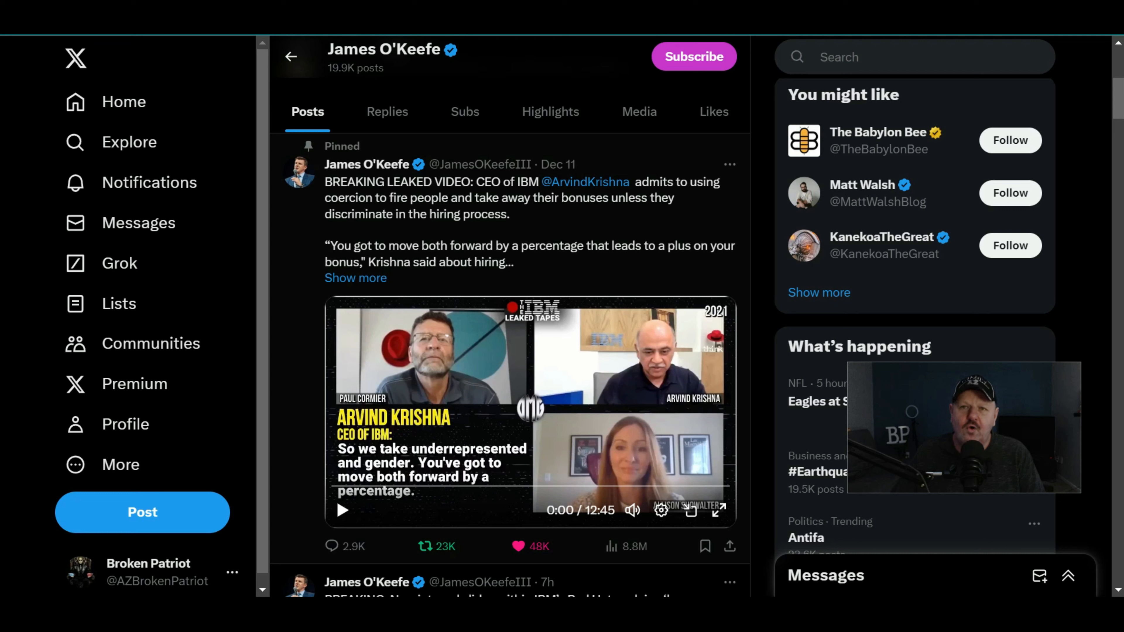
- Play the pinned leaked IBM CEO video for about ten seconds, then pause it for commentary
click(342, 510)
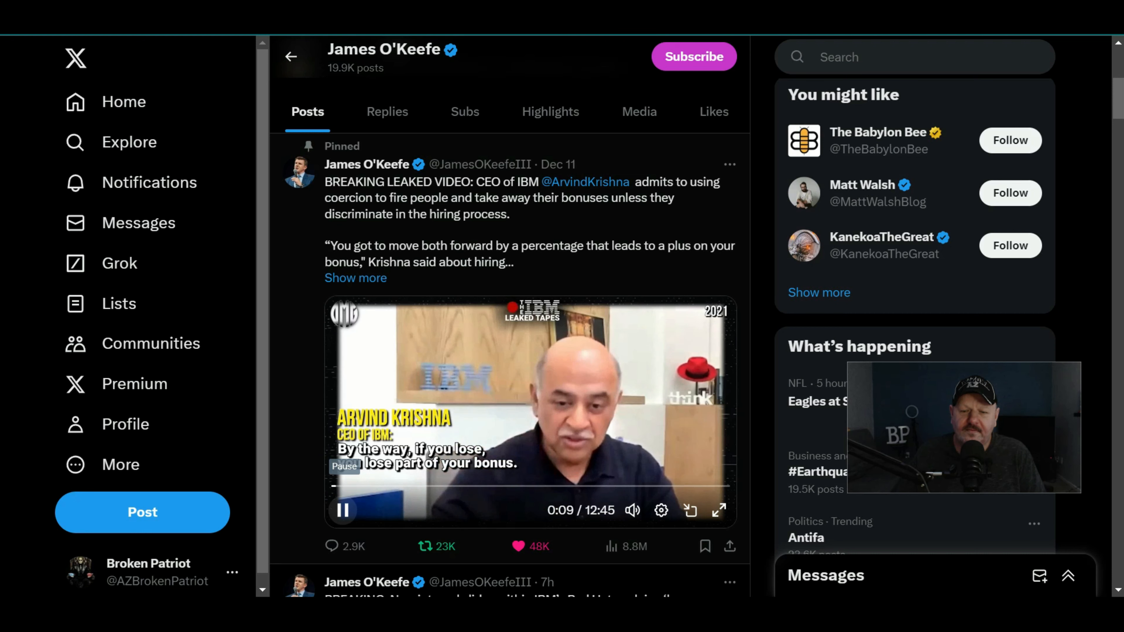
click(343, 511)
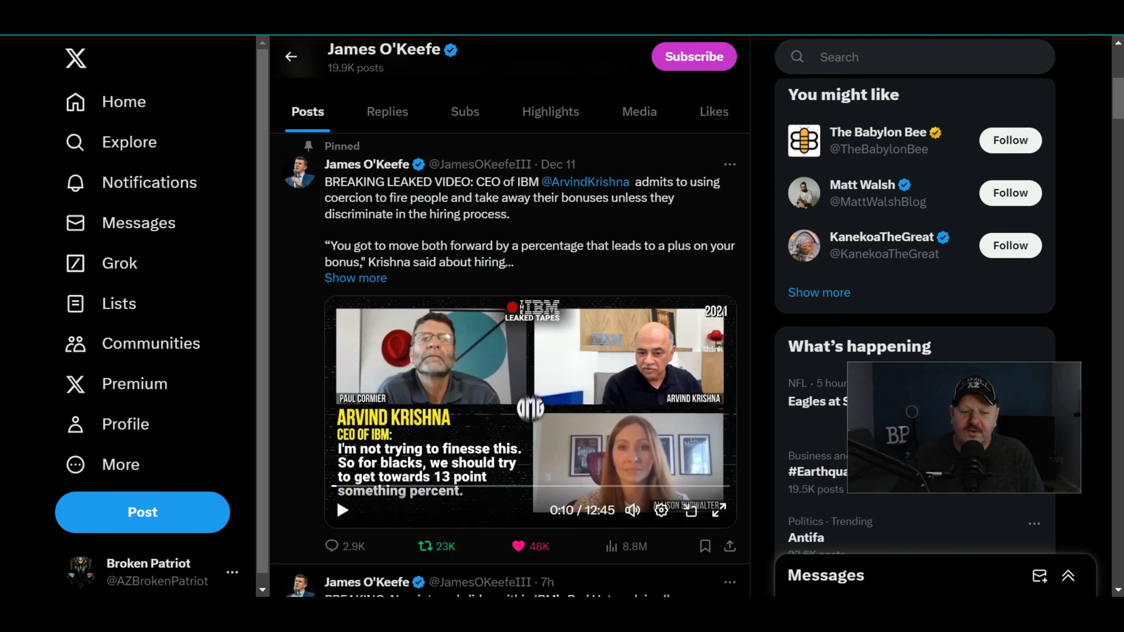